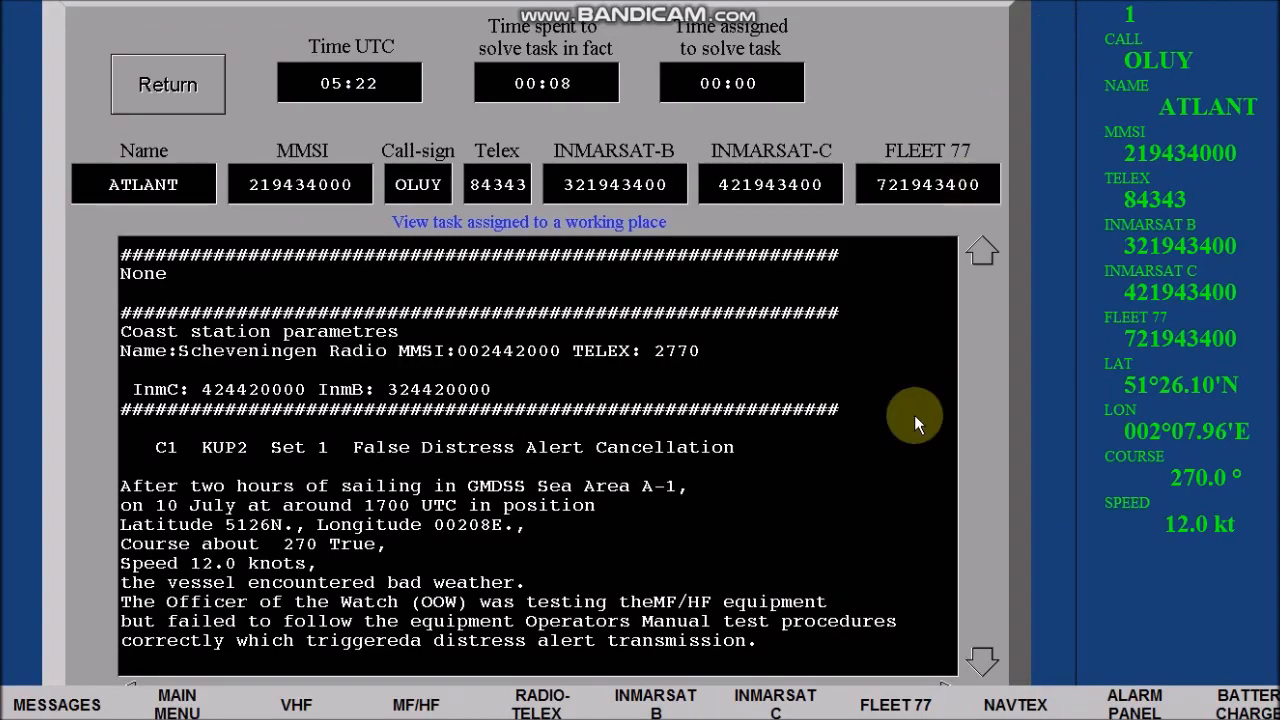
Scroll the task description to reveal the MF radiotelex cancellation instruction
{"action": "left_click", "coordinate": [982, 661]}
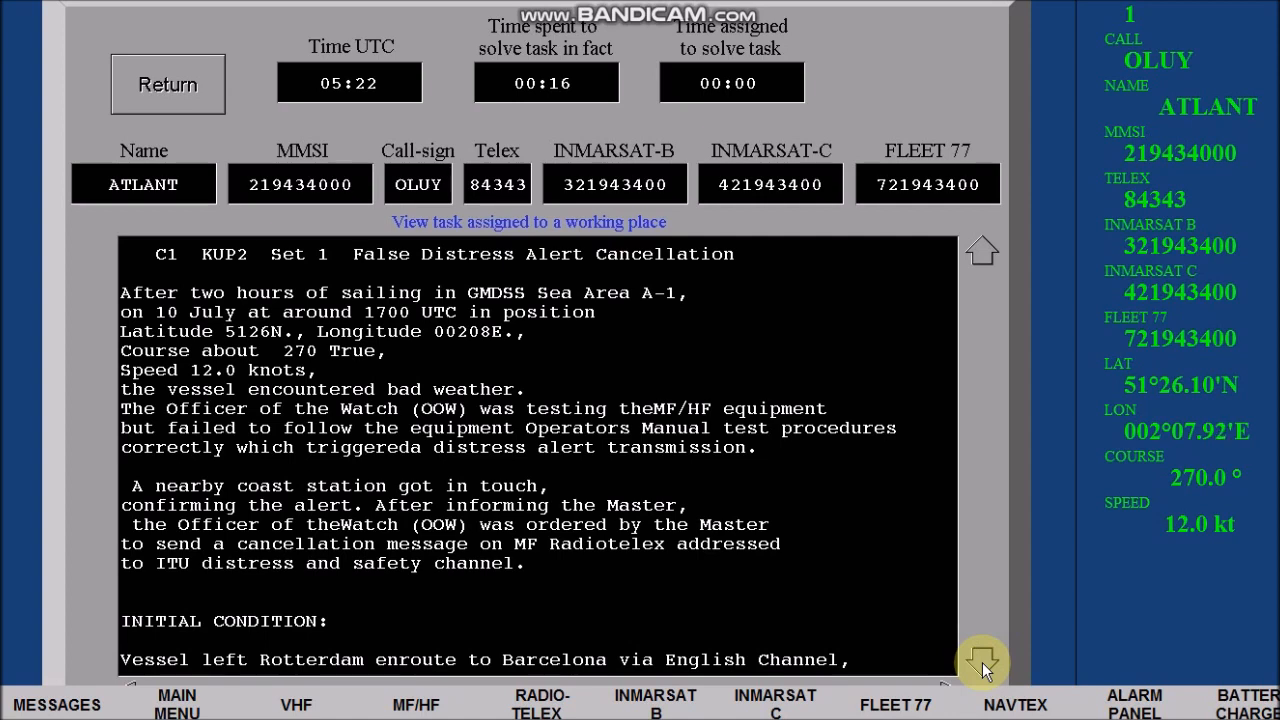
{"action": "mouse_move", "coordinate": [408, 704]}
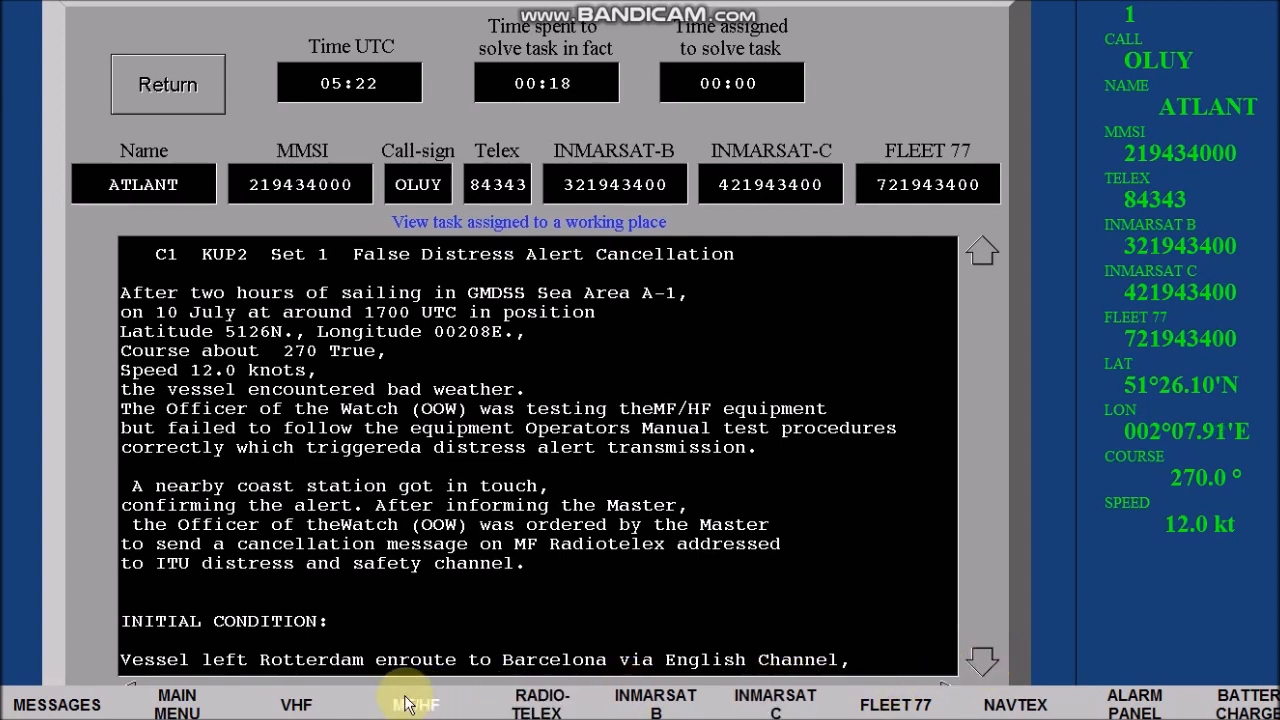
Power on the Sailor MF/HF control unit and cycle MODE to TLX on 2182.0 kHz
{"action": "left_click", "coordinate": [414, 704]}
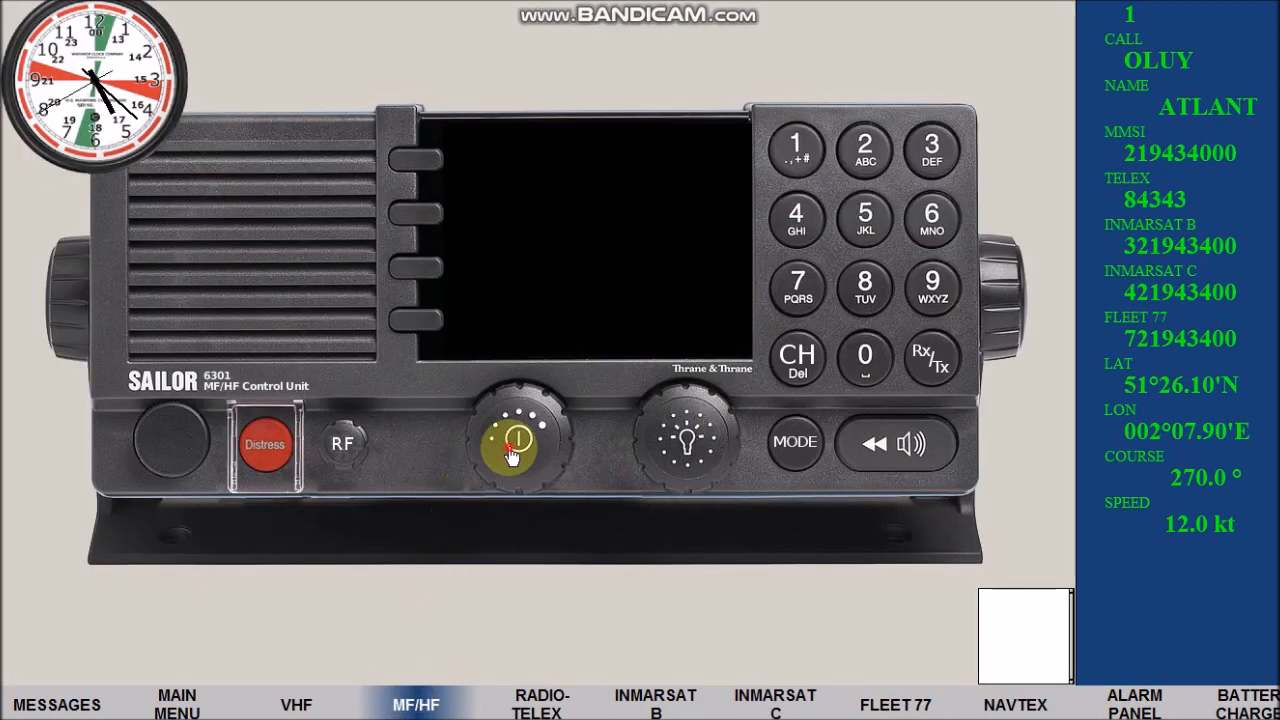
{"action": "left_click", "coordinate": [513, 443]}
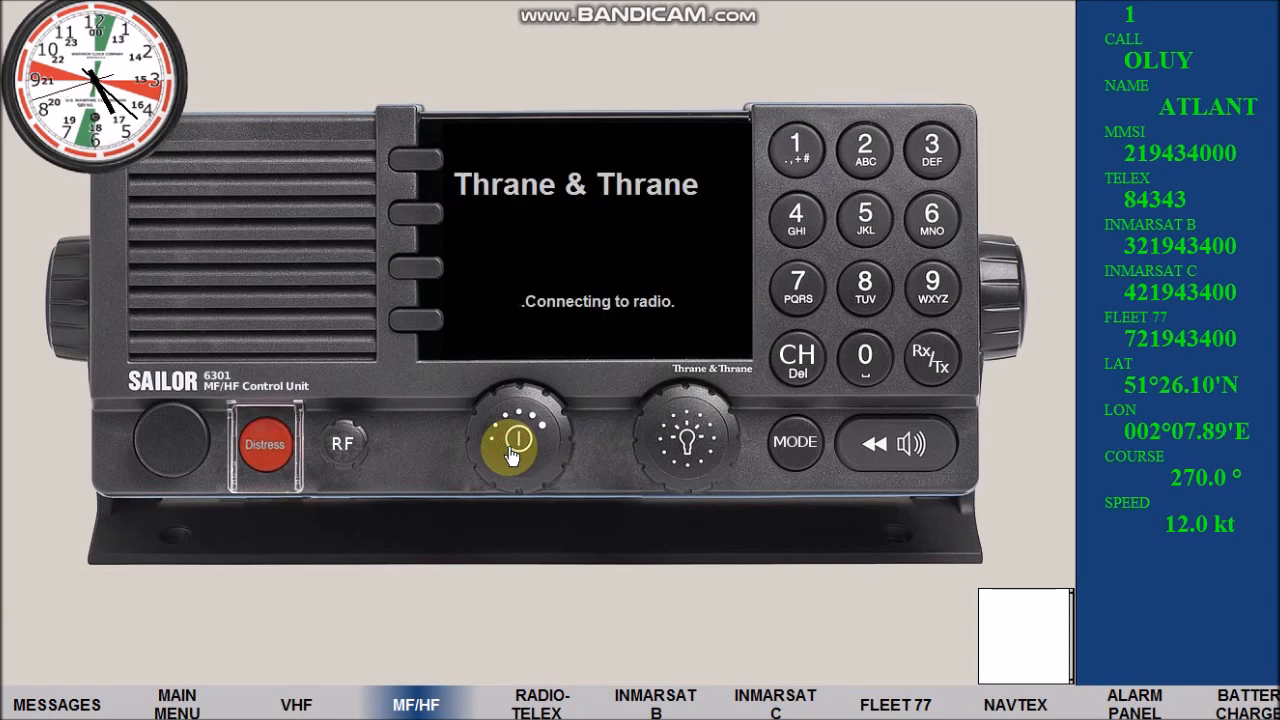
{"action": "mouse_move", "coordinate": [527, 528]}
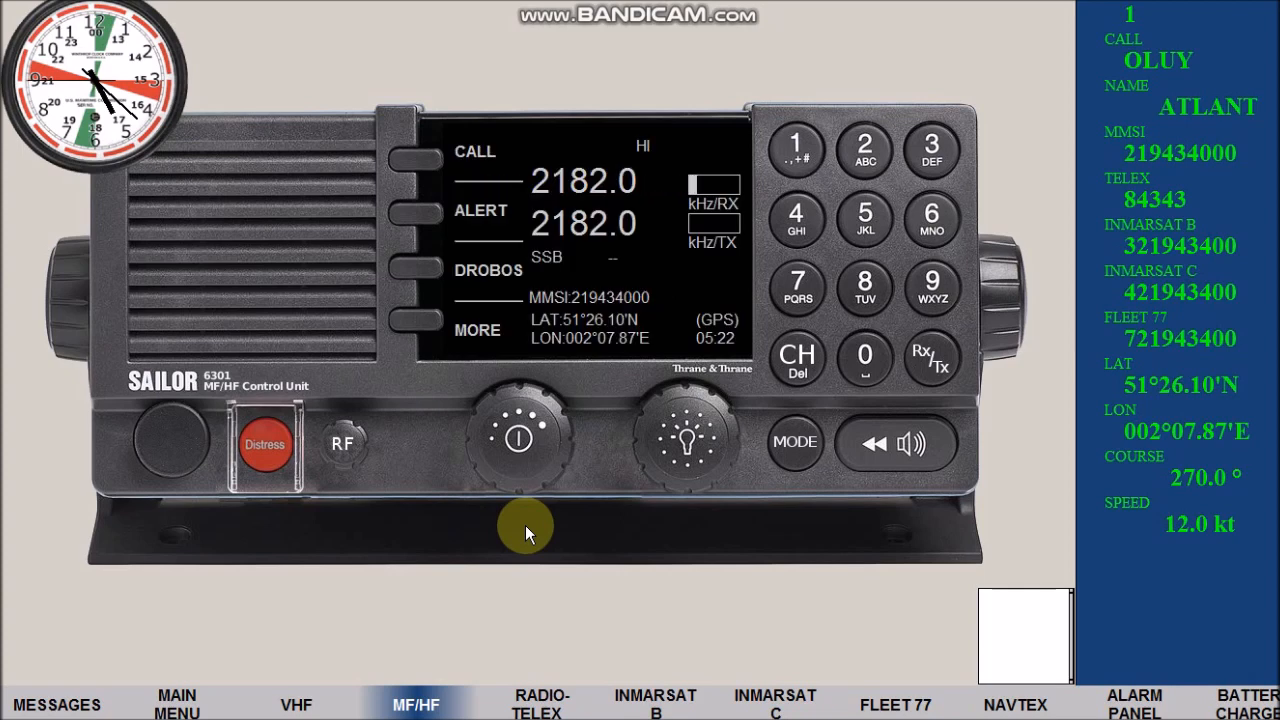
{"action": "left_click", "coordinate": [795, 442]}
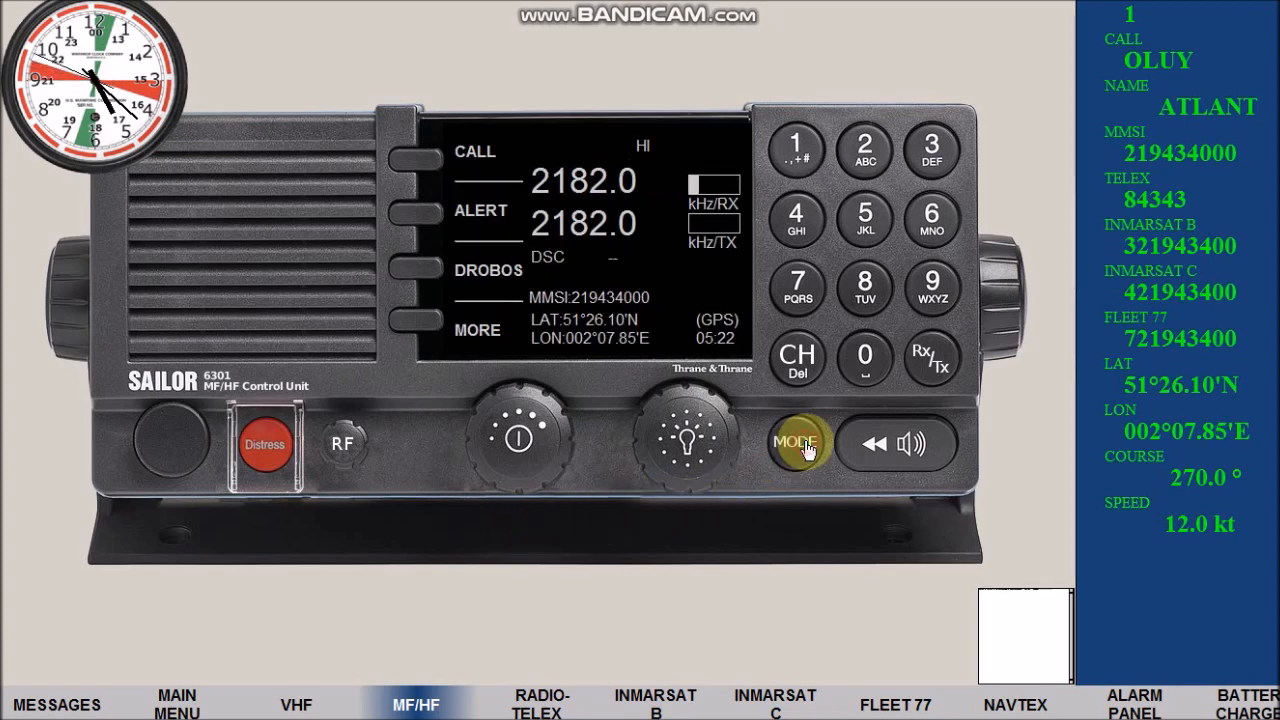
{"action": "left_click", "coordinate": [795, 443]}
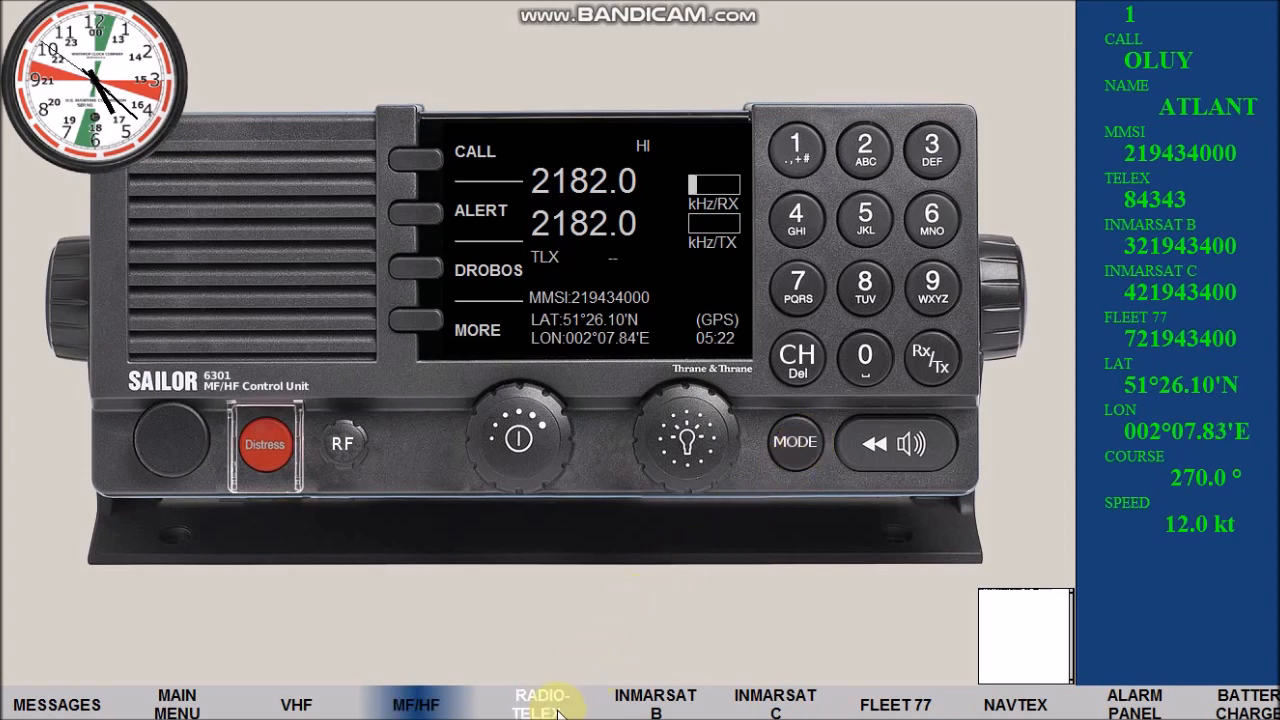
Switch on the radio-telex terminal and load the saved CANCEL-M message into the editor
{"action": "left_click", "coordinate": [539, 703]}
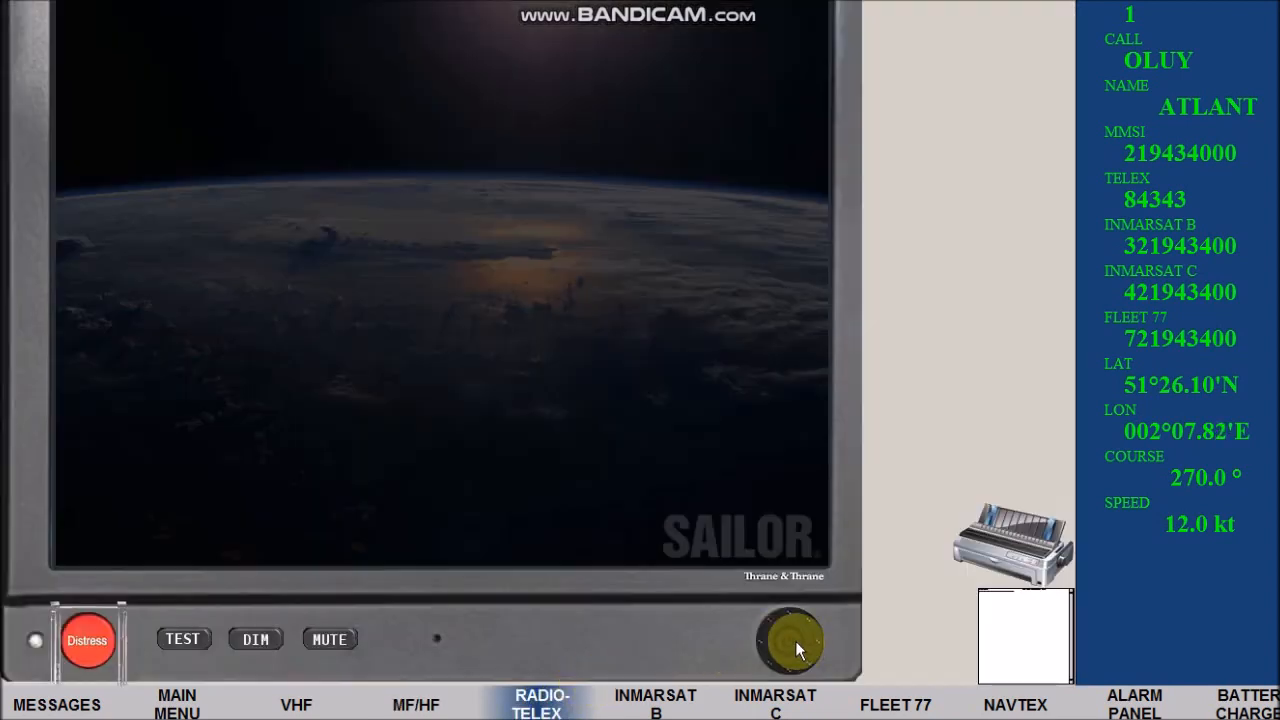
{"action": "left_click", "coordinate": [790, 641]}
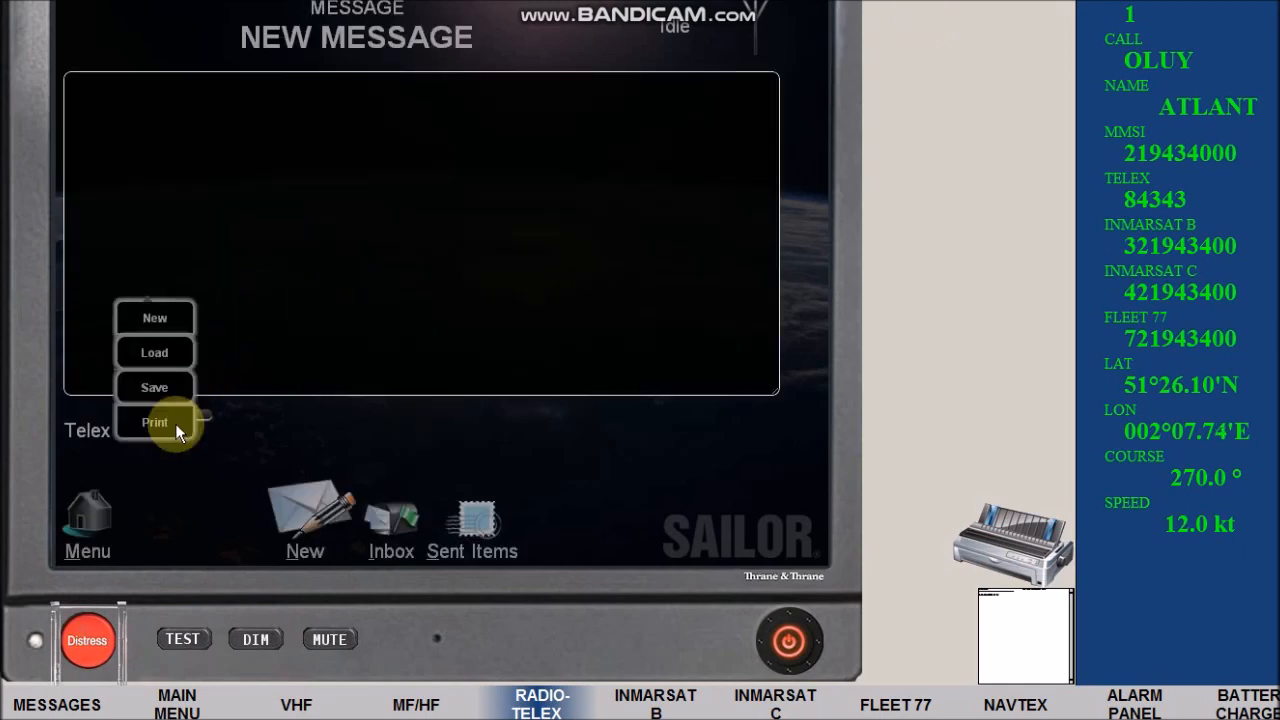
{"action": "left_click", "coordinate": [154, 352]}
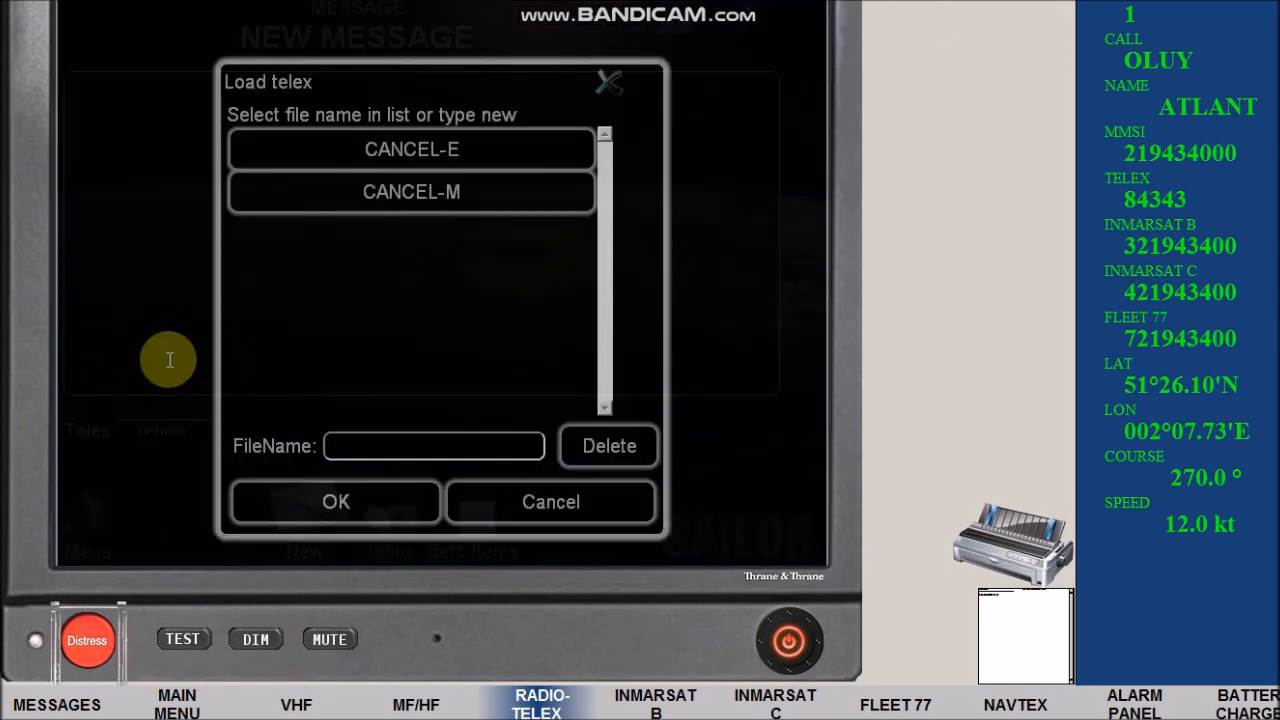
{"action": "left_click", "coordinate": [410, 191]}
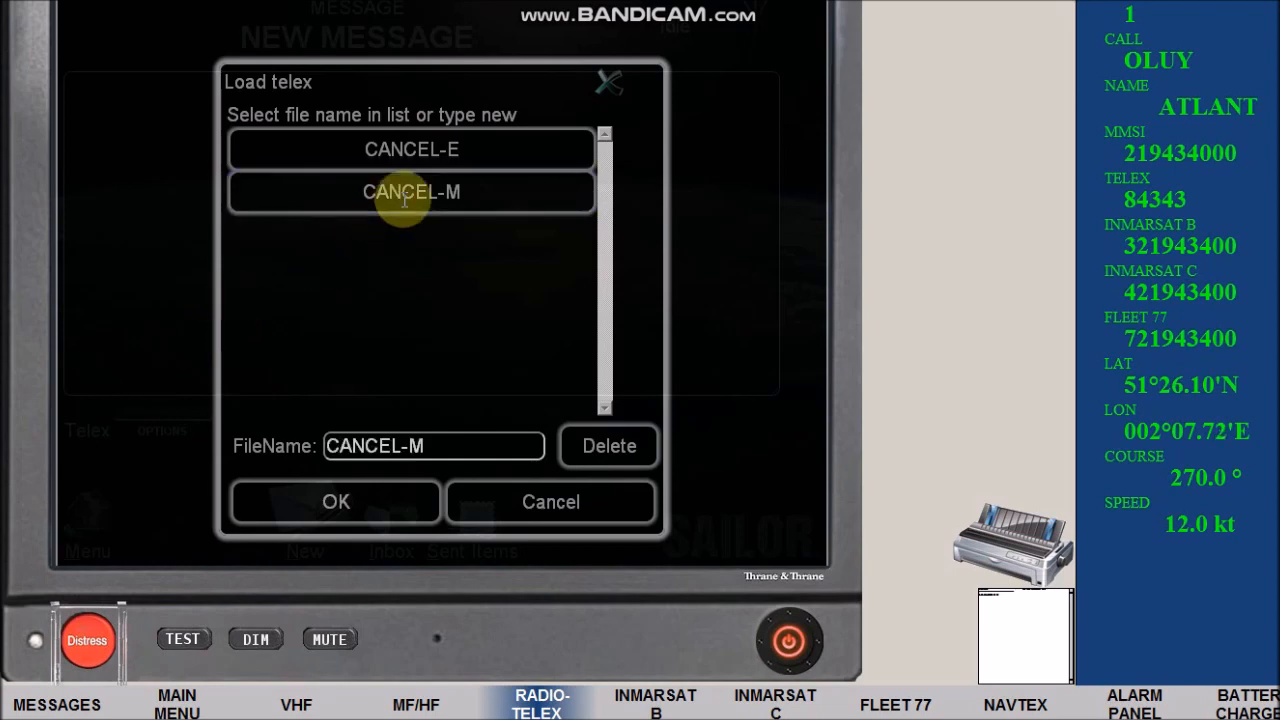
{"action": "left_click", "coordinate": [335, 501]}
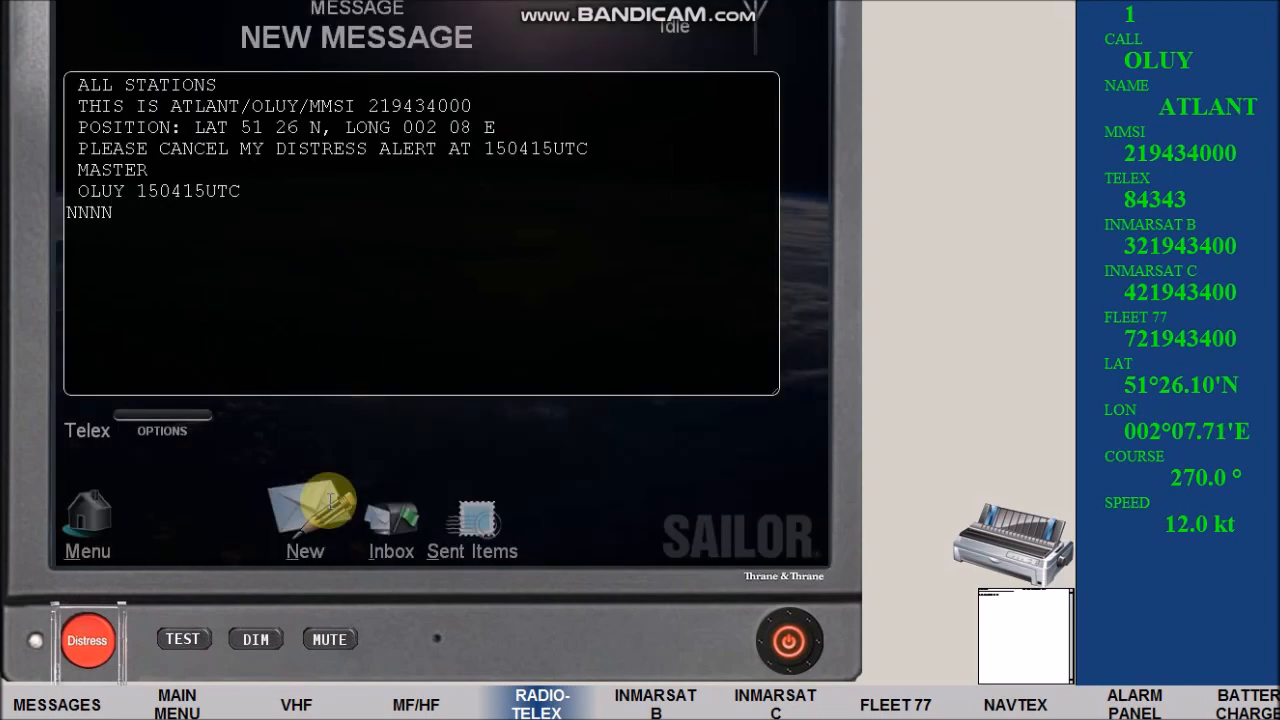
{"action": "mouse_move", "coordinate": [517, 178]}
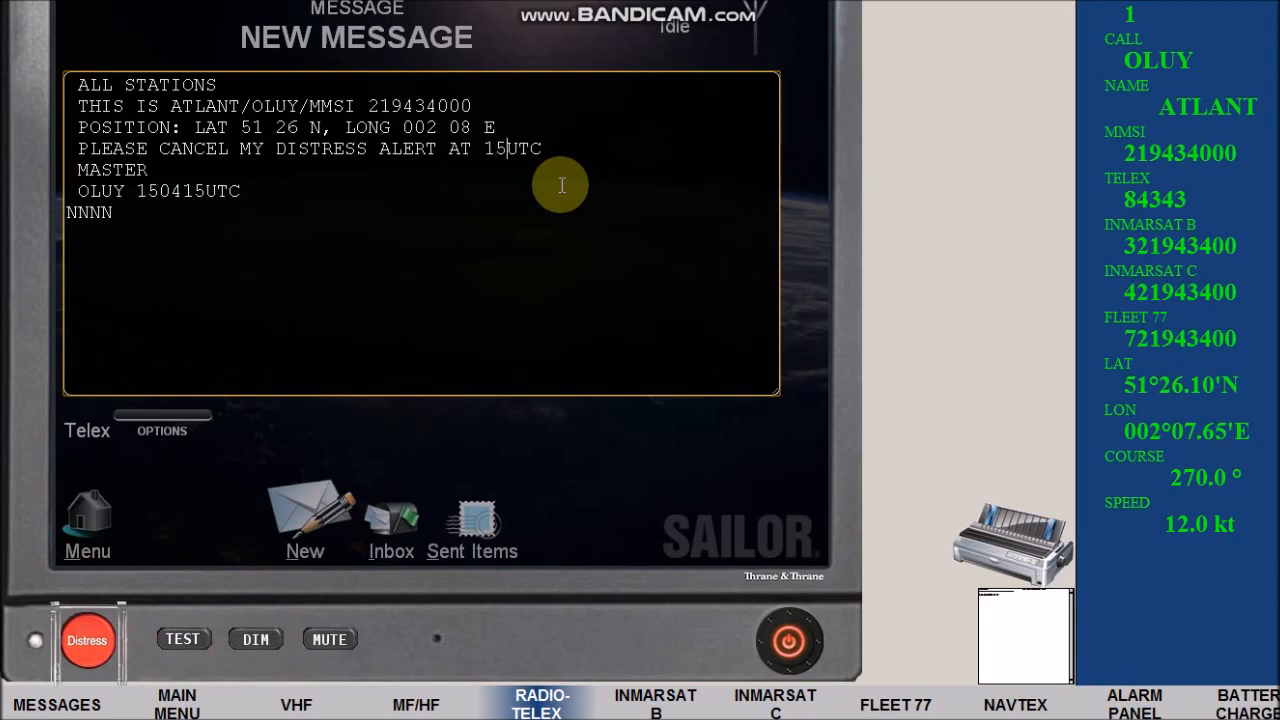
Update the signature time to 150416UTC and save the message again as CANCEL-M
{"action": "type", "text": "0415"}
{"action": "left_click", "coordinate": [159, 191]}
{"action": "type", "text": "6"}
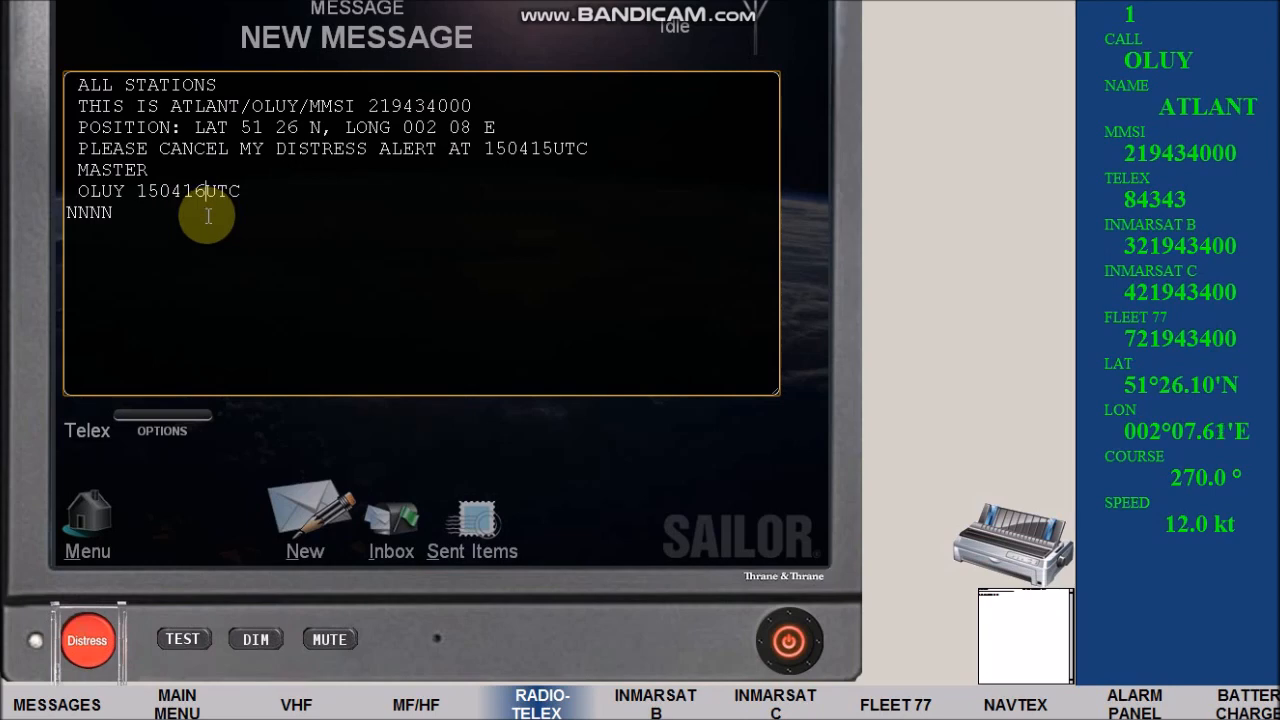
{"action": "left_click", "coordinate": [162, 430]}
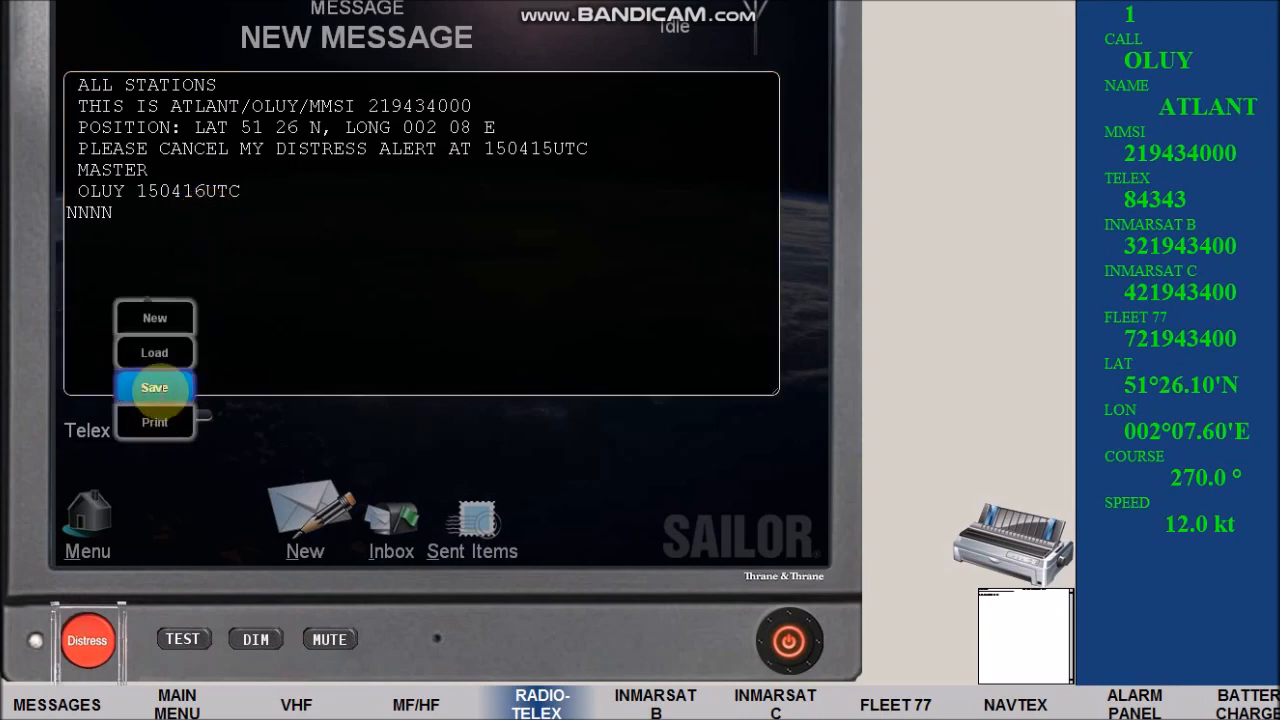
{"action": "left_click", "coordinate": [154, 388]}
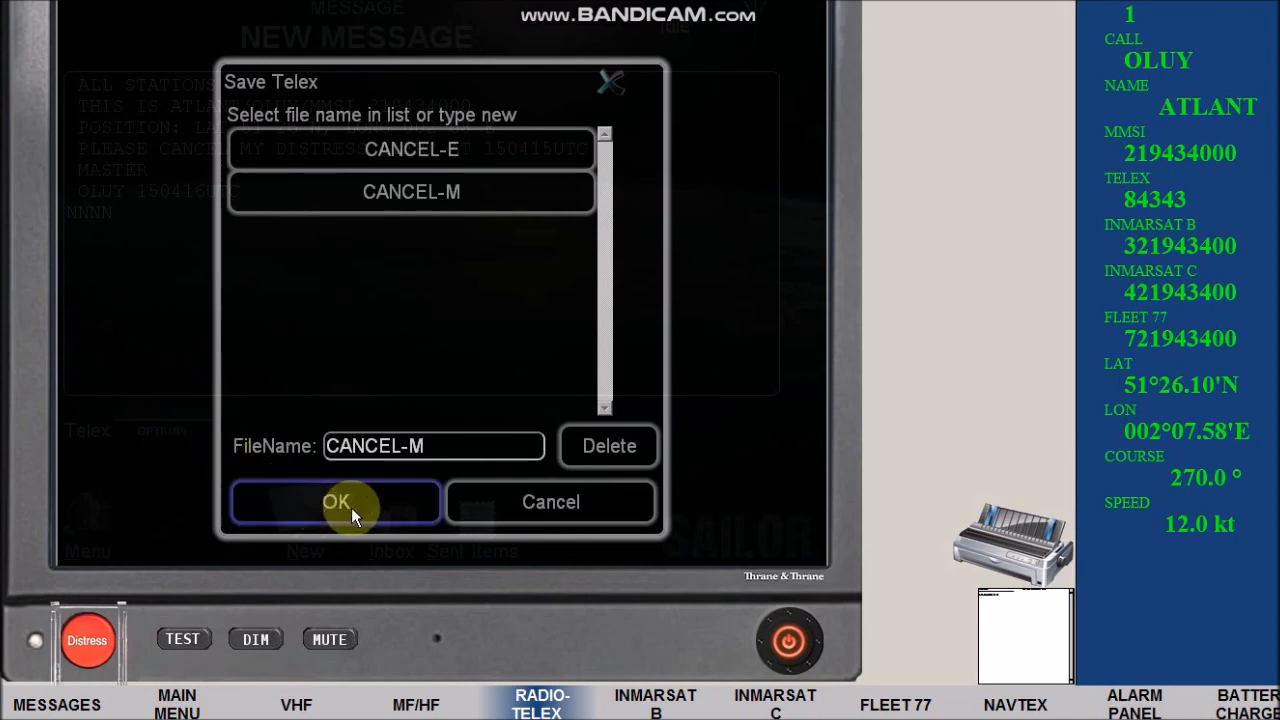
{"action": "left_click", "coordinate": [336, 501]}
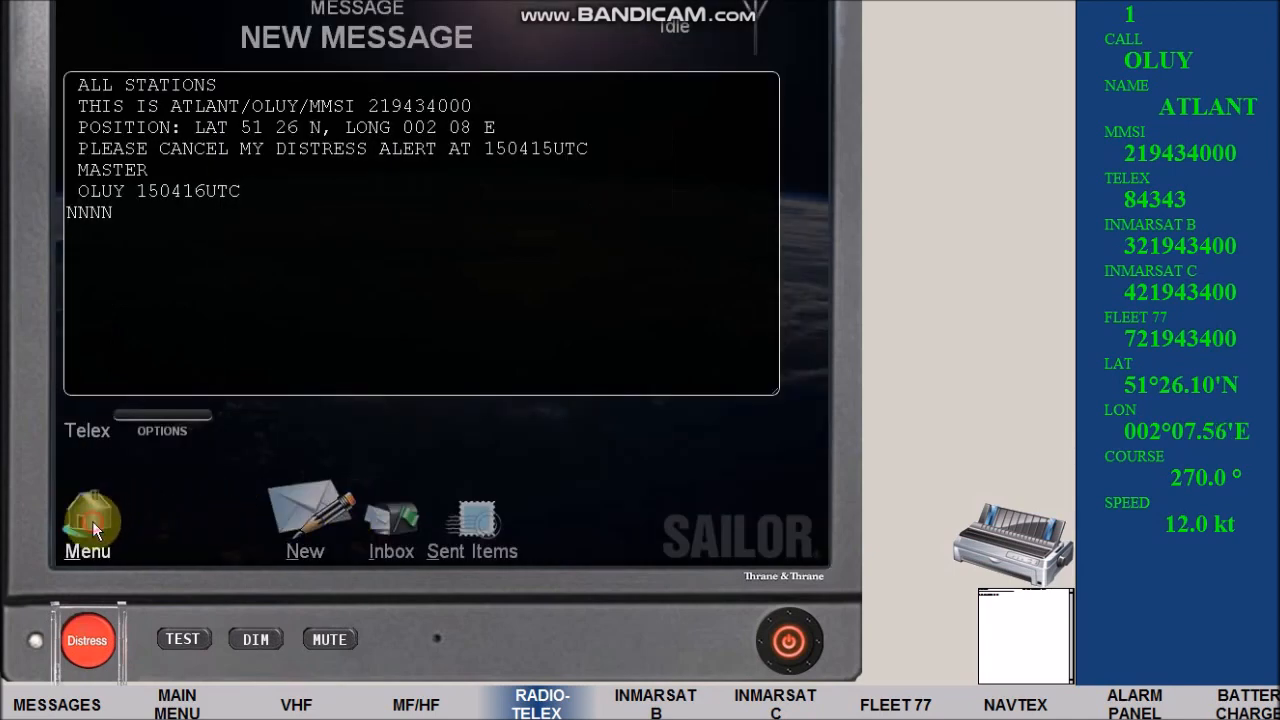
Set up a Broadcast FEC call on ITU distress channel 2174.5 kHz (Ch 1) and start it
{"action": "left_click", "coordinate": [88, 525]}
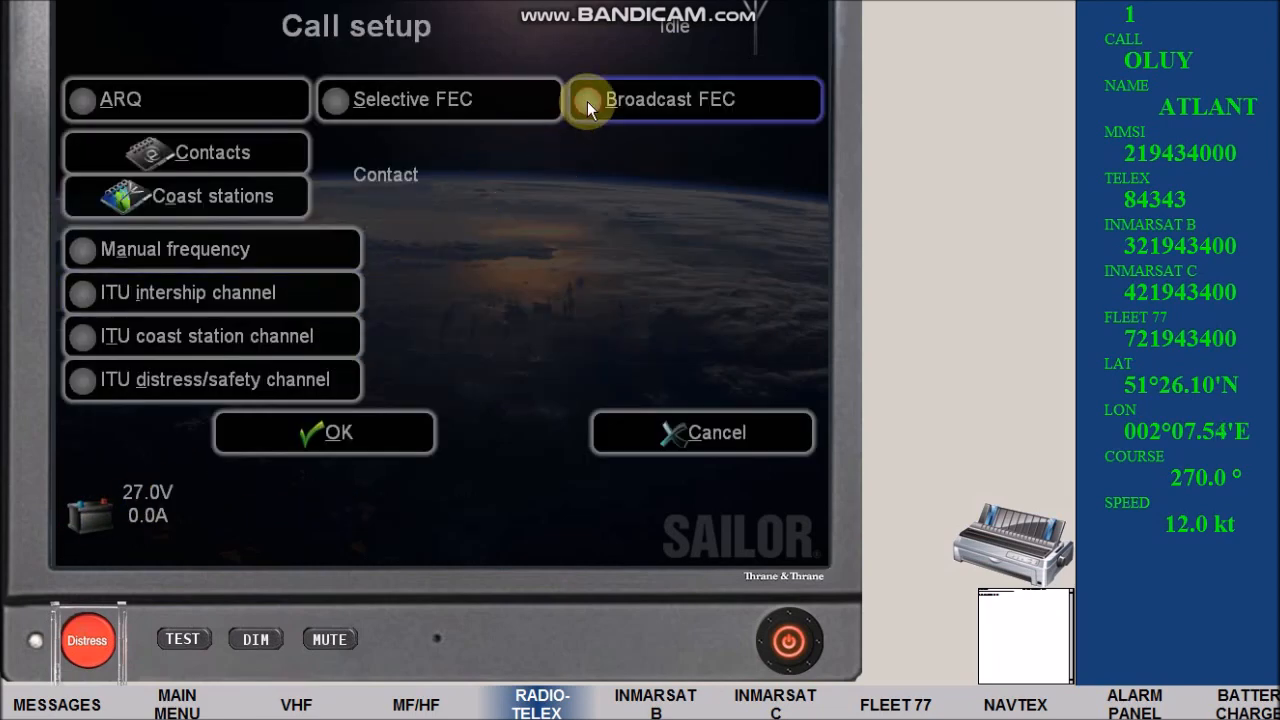
{"action": "left_click", "coordinate": [587, 99]}
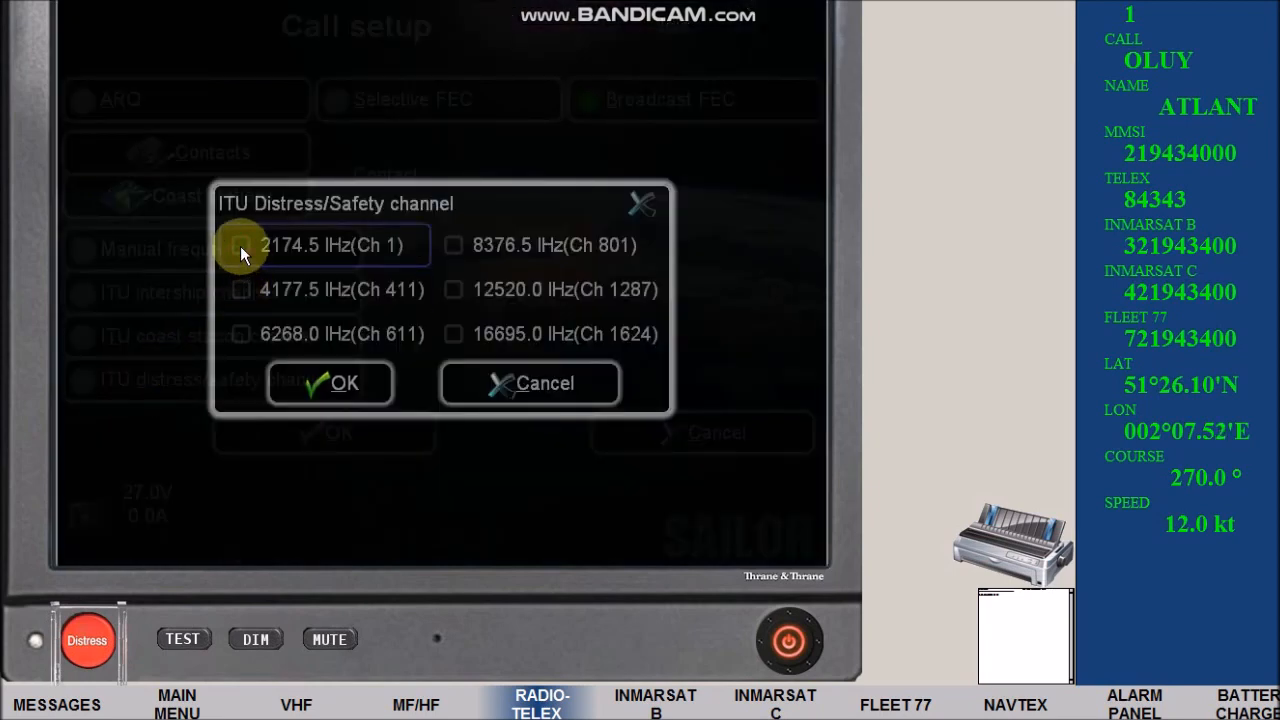
{"action": "left_click", "coordinate": [241, 245]}
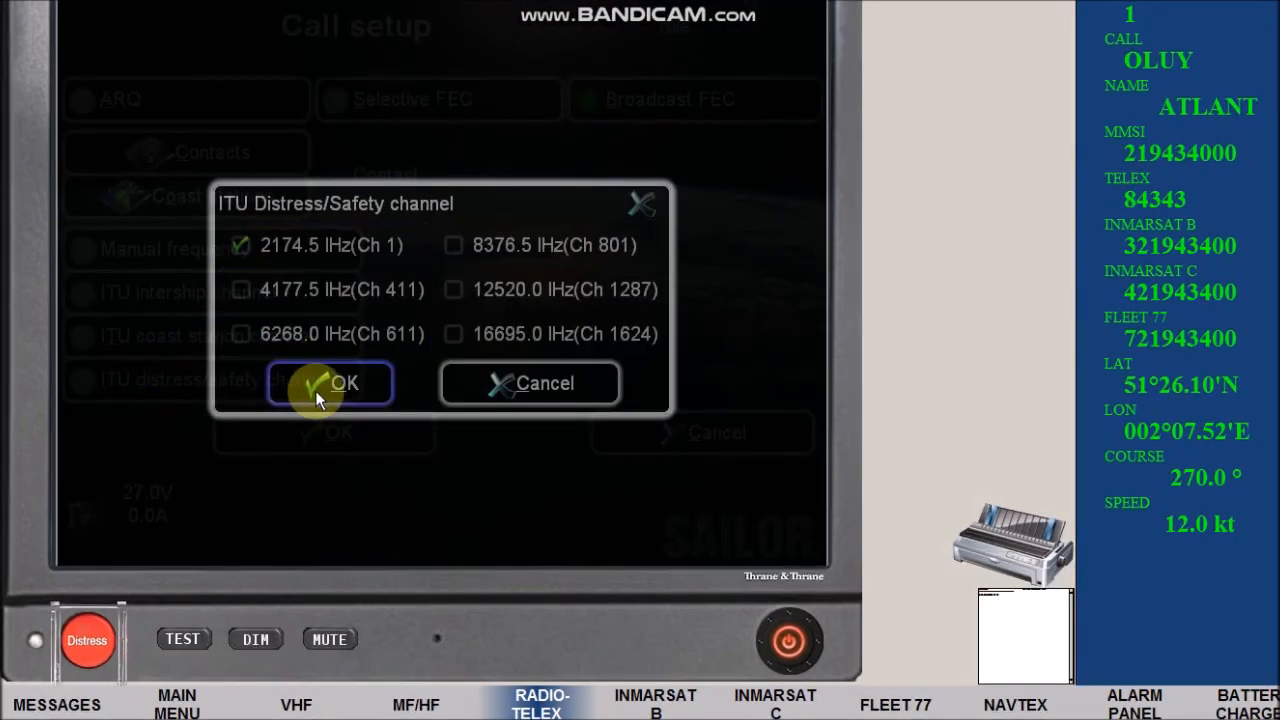
{"action": "left_click", "coordinate": [344, 383]}
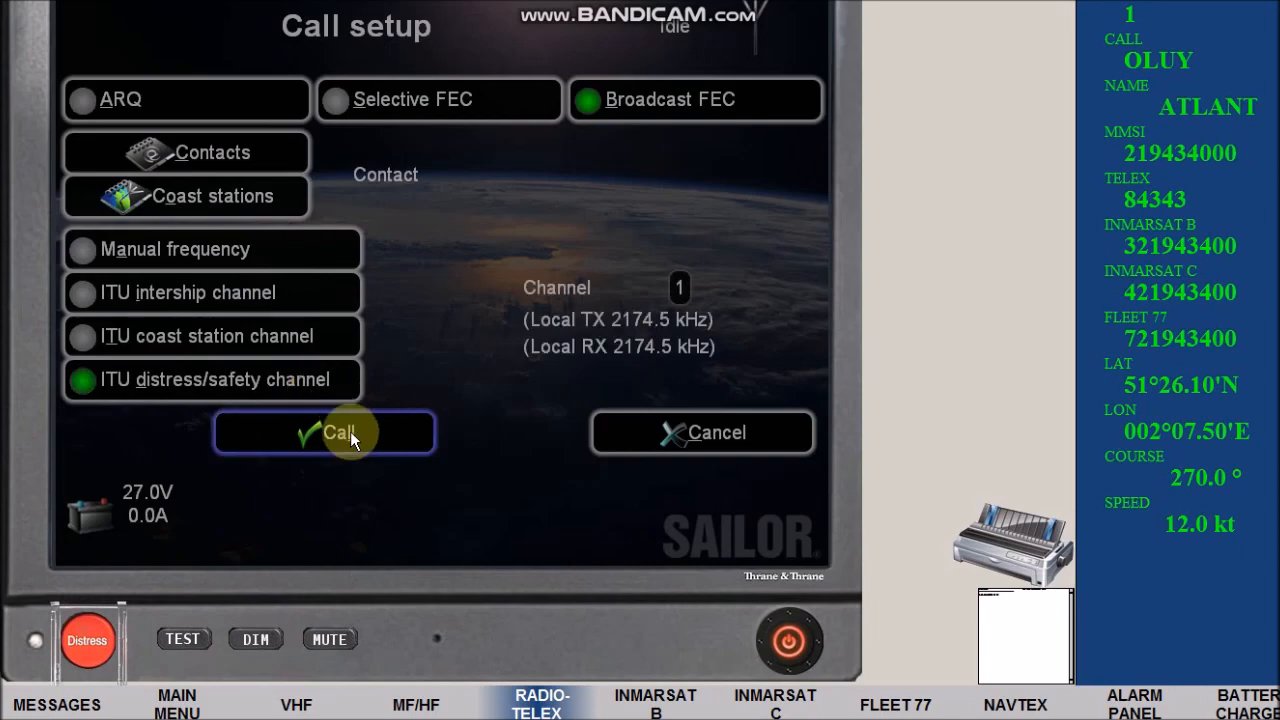
{"action": "left_click", "coordinate": [325, 432]}
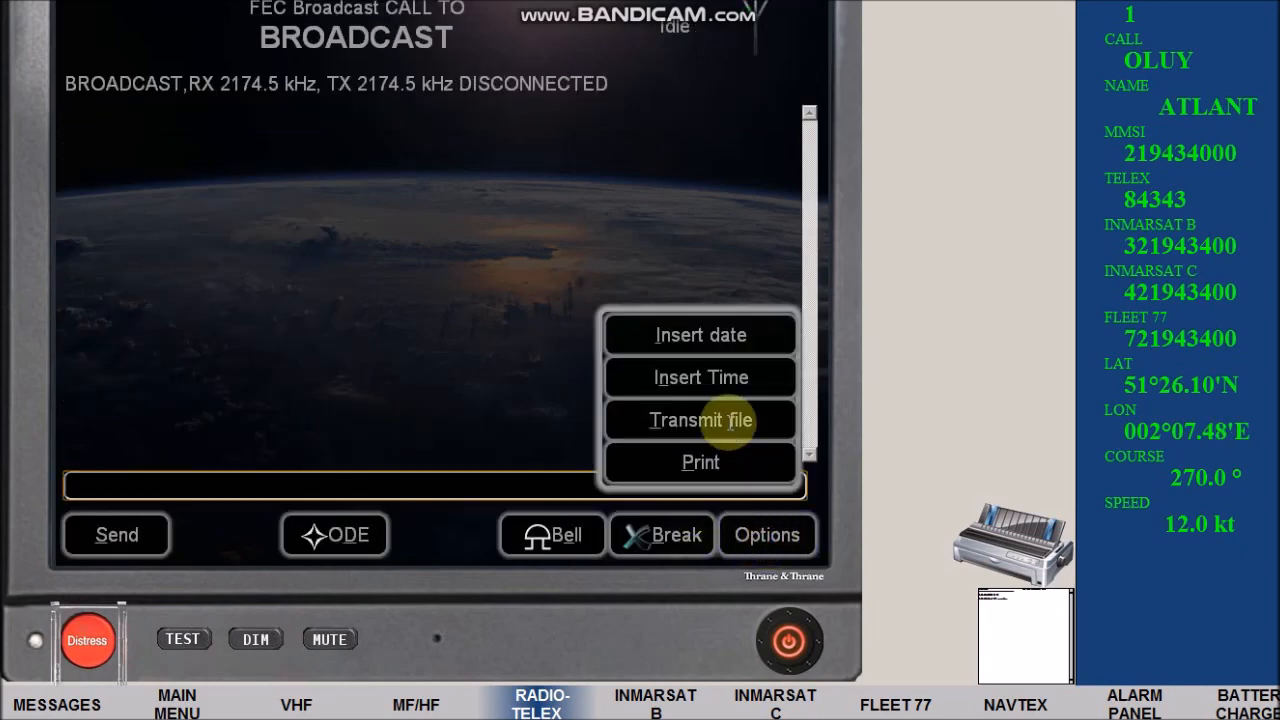
Transmit the CANCEL-M file over the broadcast and request the answerback 84343 OLUY X via WRU
{"action": "left_click", "coordinate": [700, 419]}
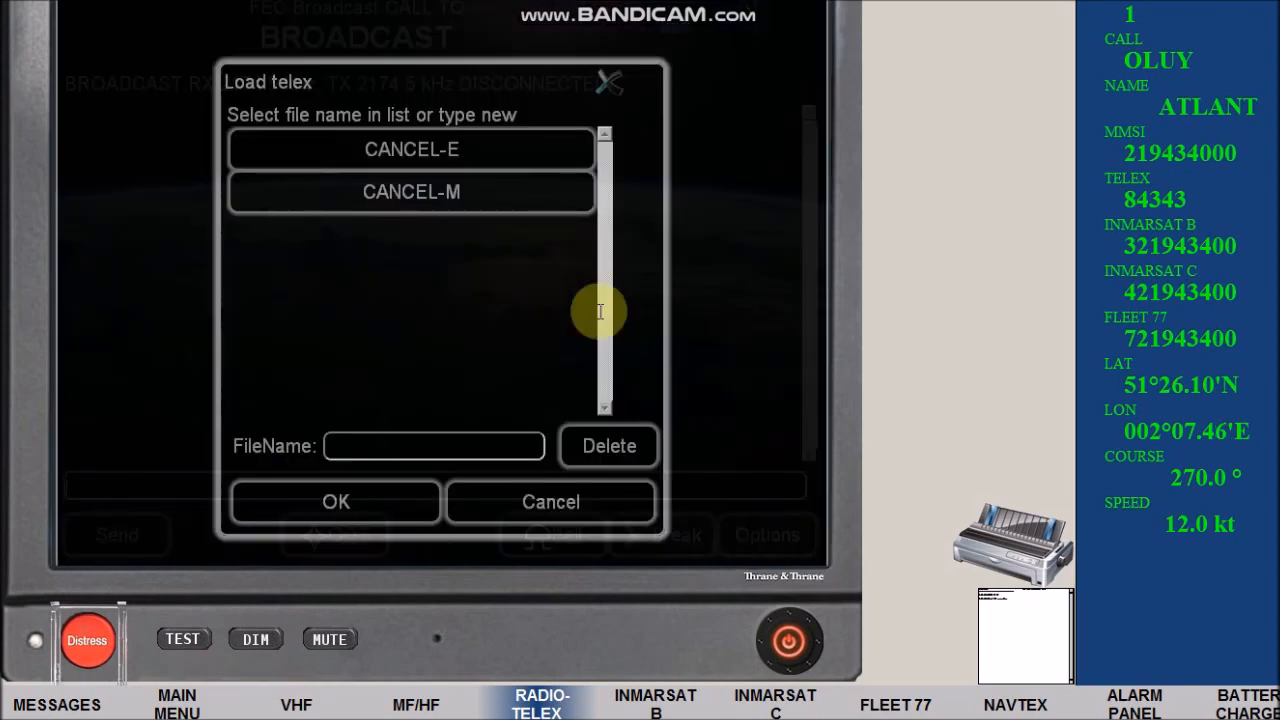
{"action": "left_click", "coordinate": [411, 191]}
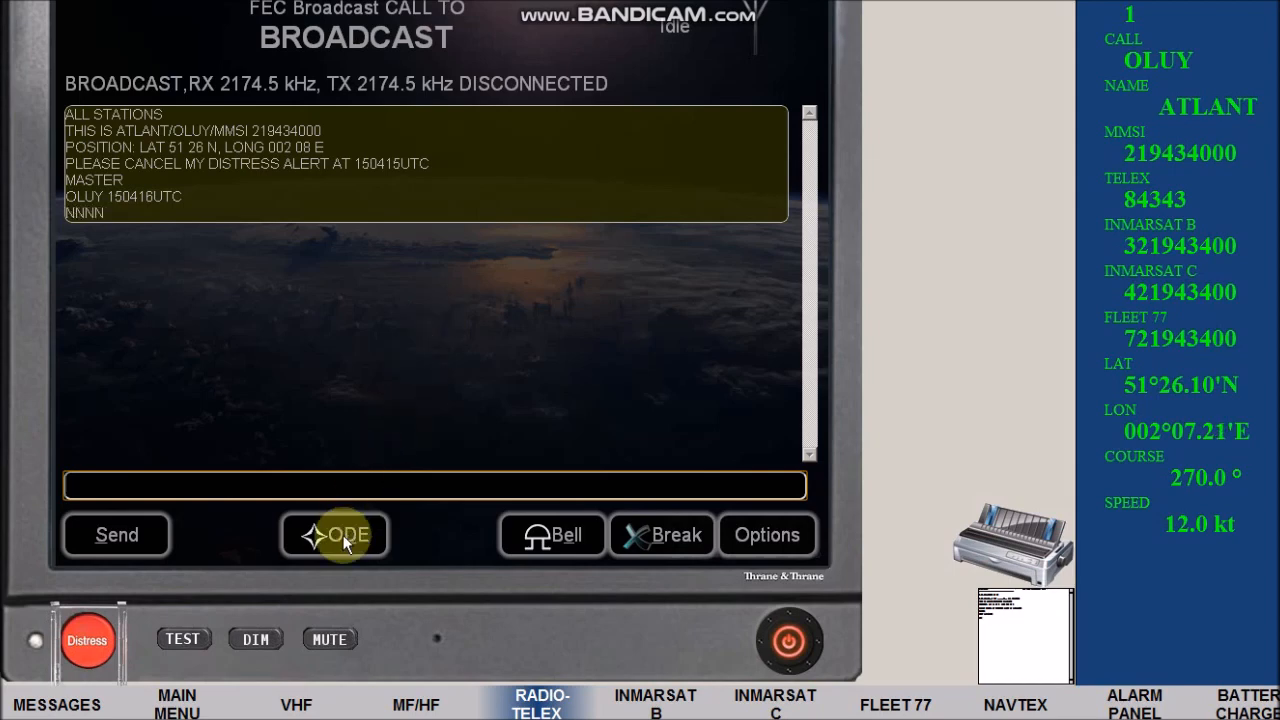
{"action": "left_click", "coordinate": [335, 534]}
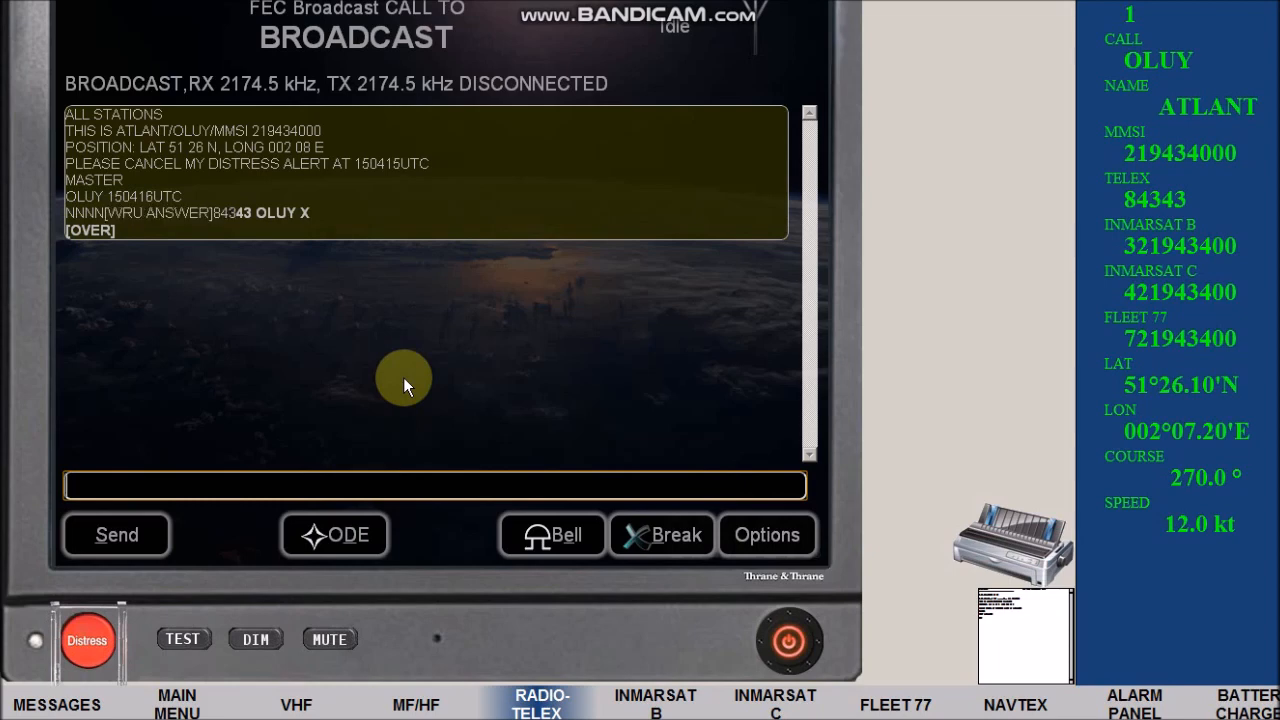